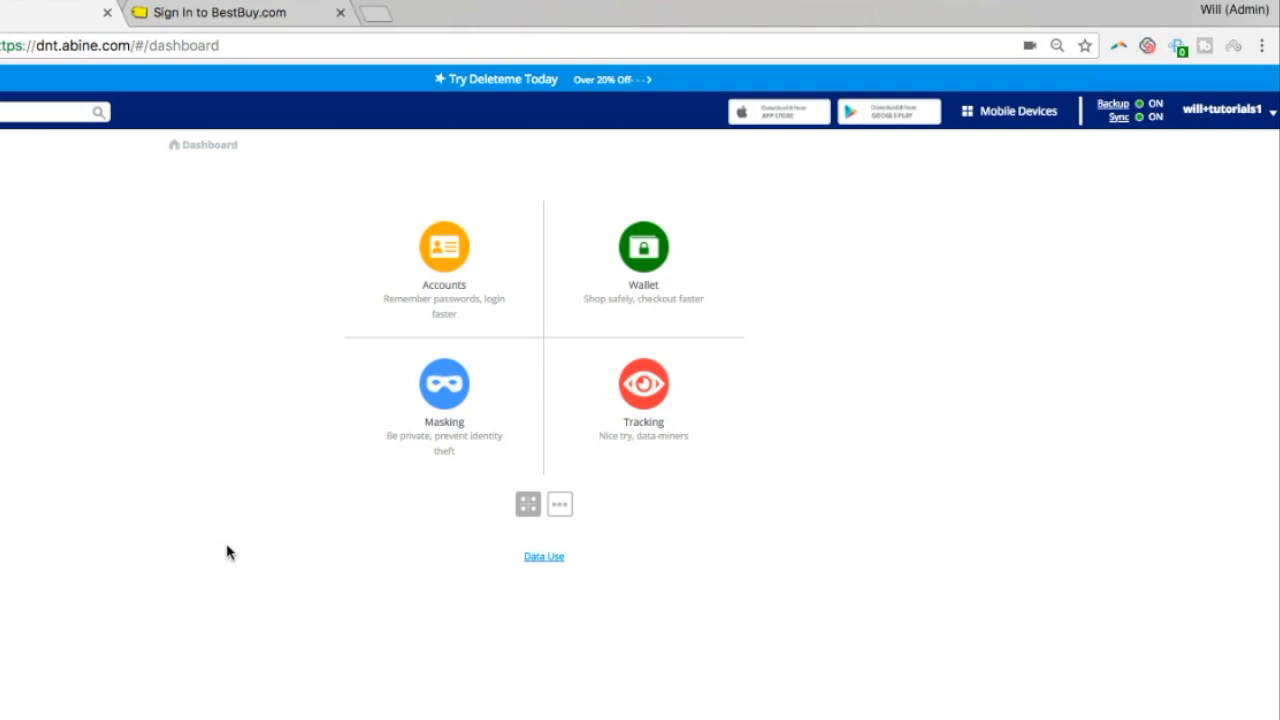
{"action": "mouse_move", "coordinate": [248, 552]}
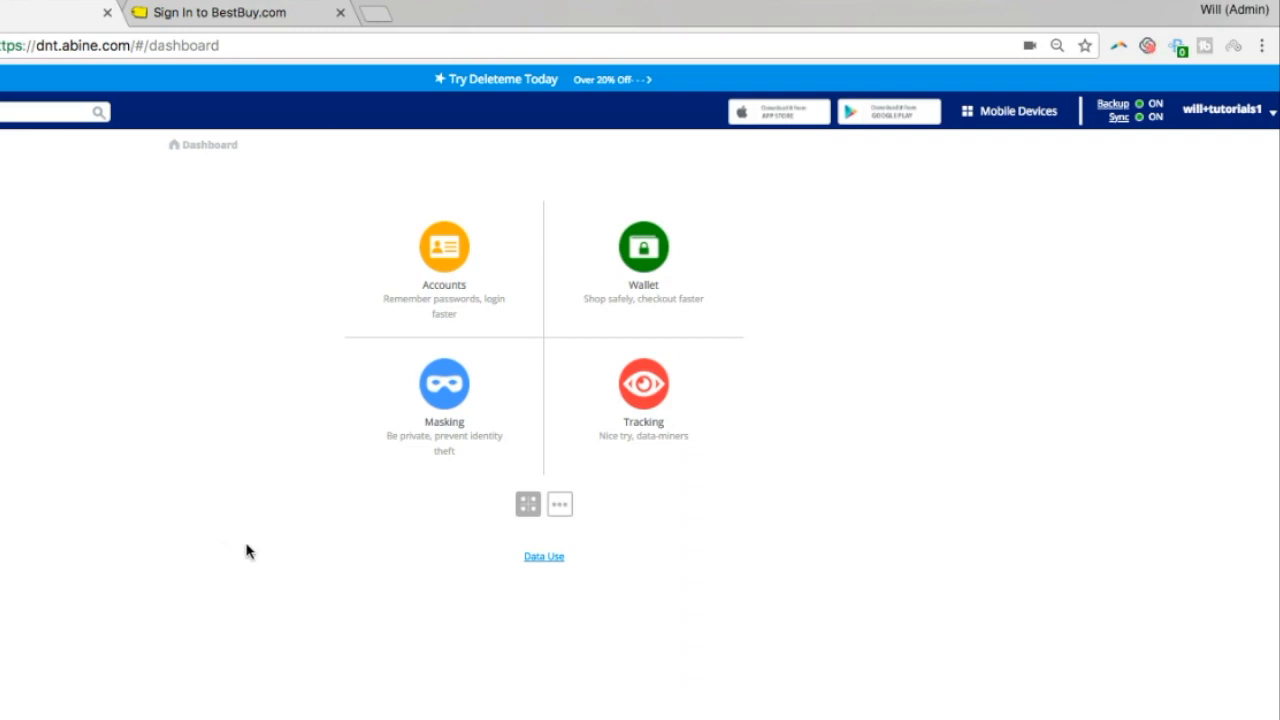
{"action": "mouse_move", "coordinate": [896, 528]}
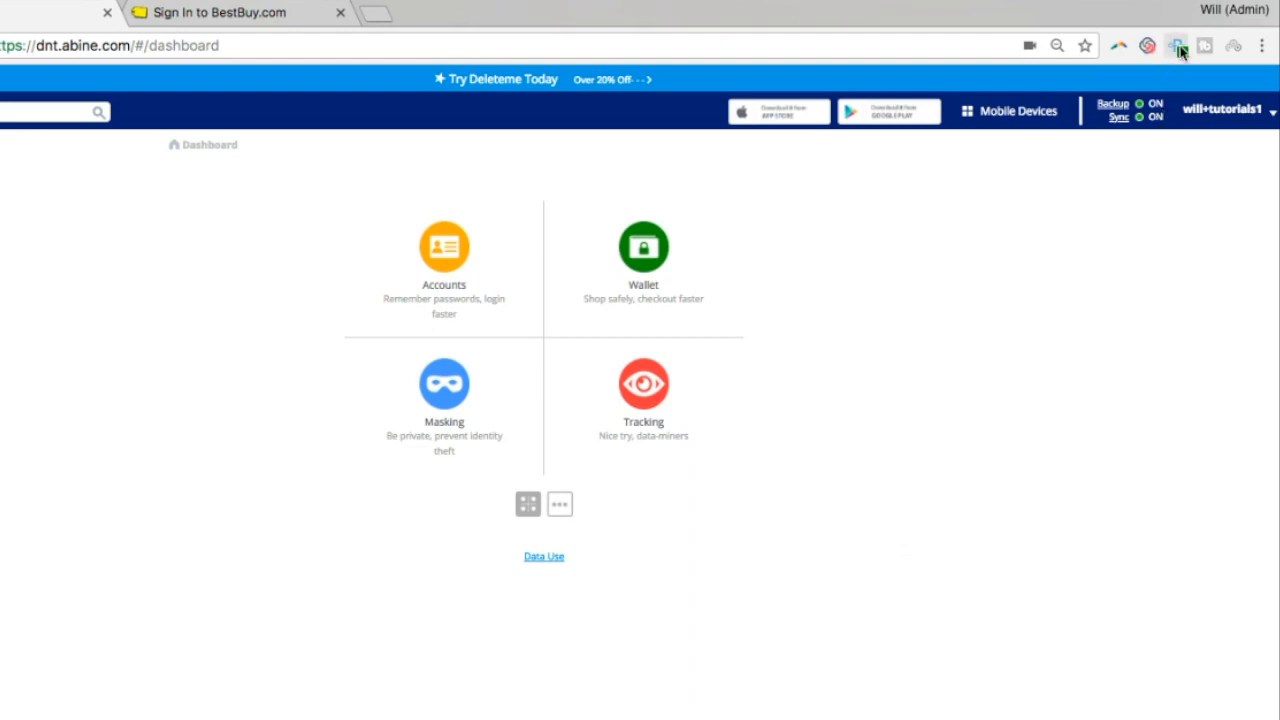
{"action": "mouse_move", "coordinate": [1178, 46]}
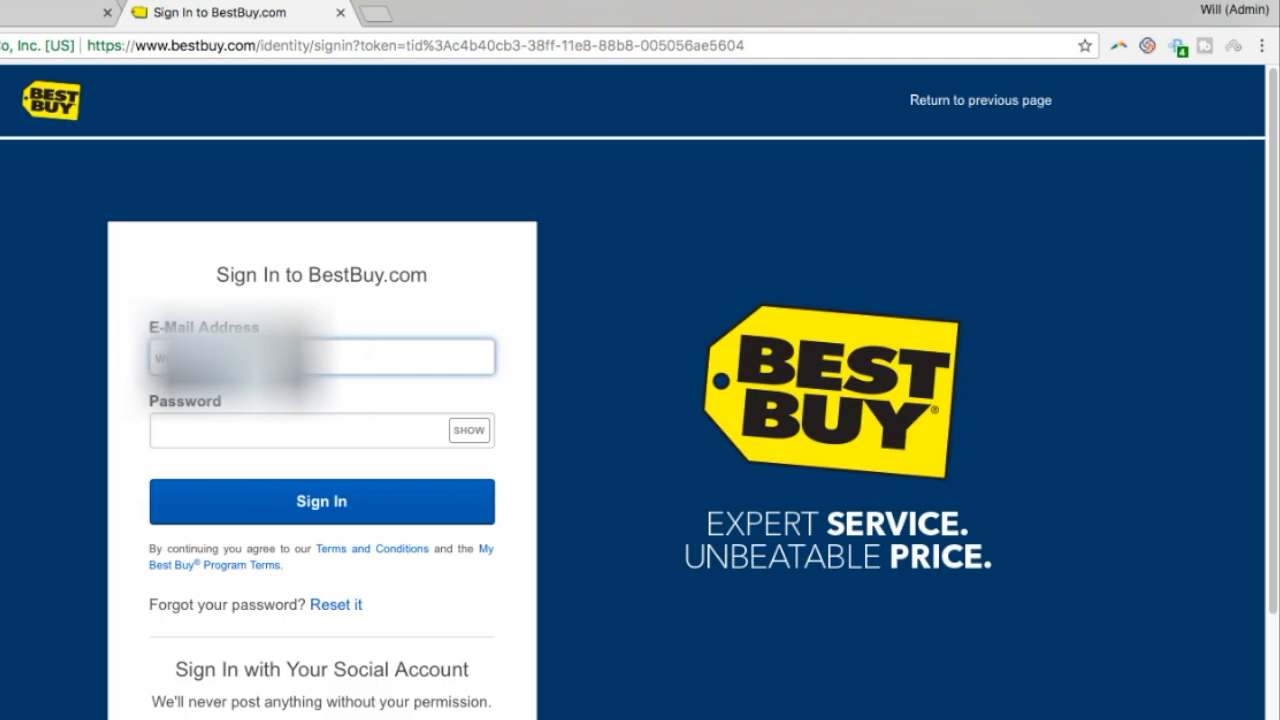
- Enter the Best Buy password and submit the sign-in form
{"action": "left_click", "coordinate": [320, 430]}
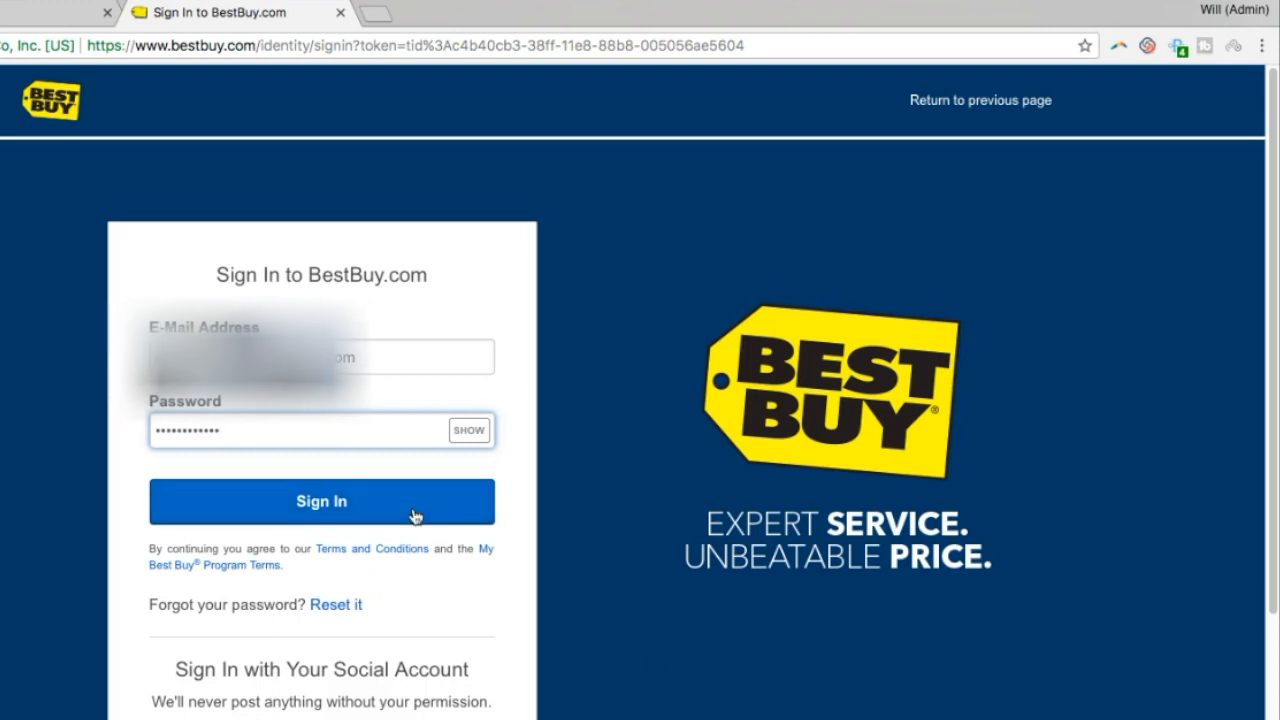
{"action": "left_click", "coordinate": [320, 500]}
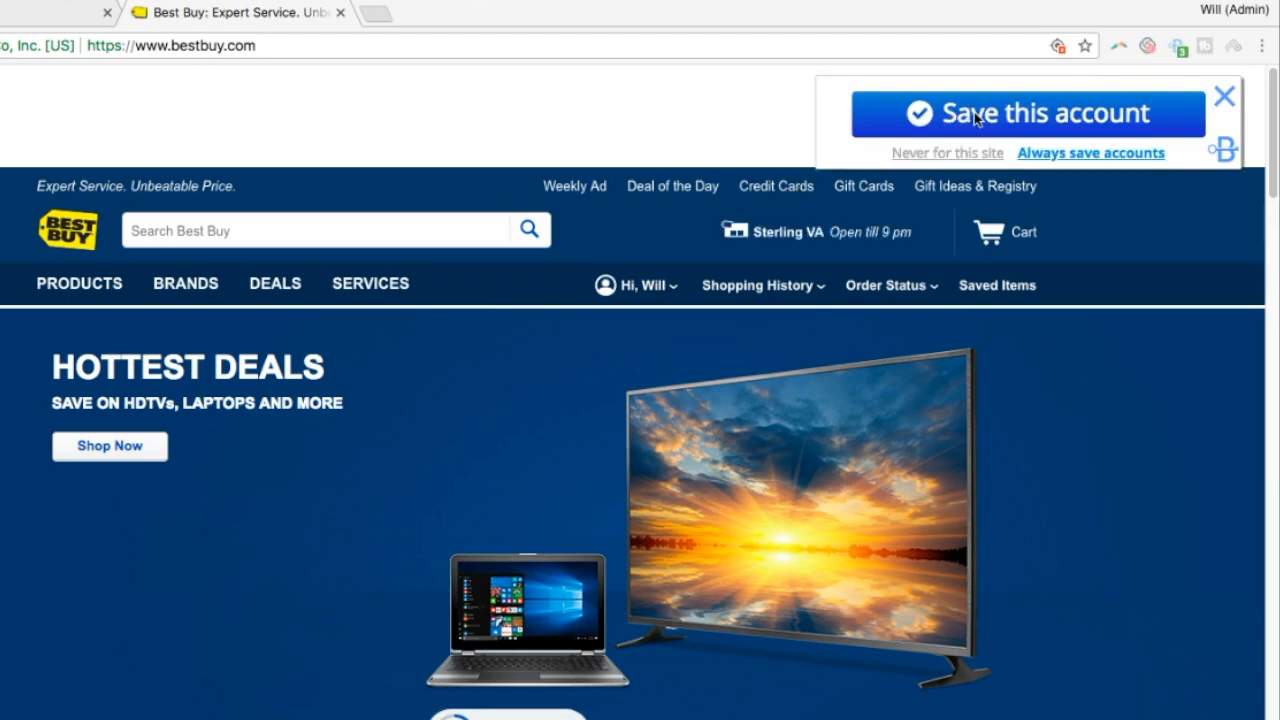
{"action": "mouse_move", "coordinate": [1064, 116]}
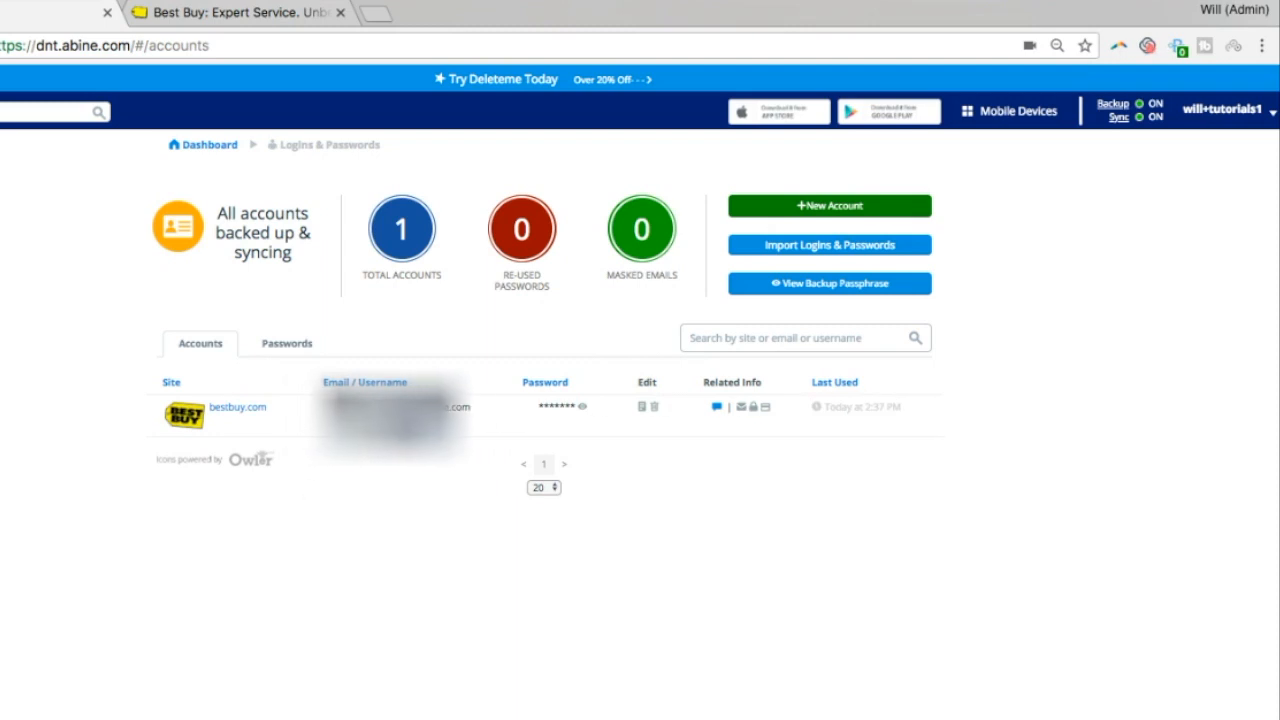
- Return to the Best Buy sign-in page after viewing the saved bestbuy.com login
{"action": "left_click", "coordinate": [236, 408]}
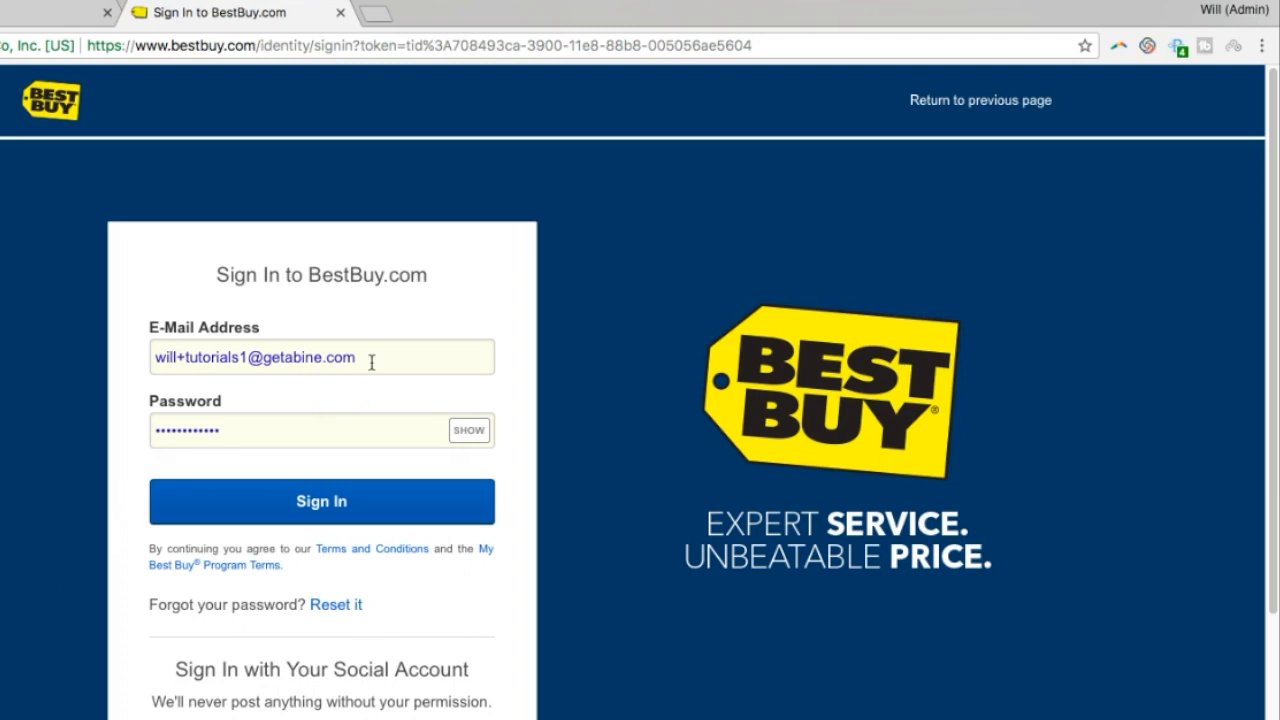
- Fill the email and password with Blur's 'Login as…' saved Best Buy login and sign in
{"action": "left_click", "coordinate": [320, 356]}
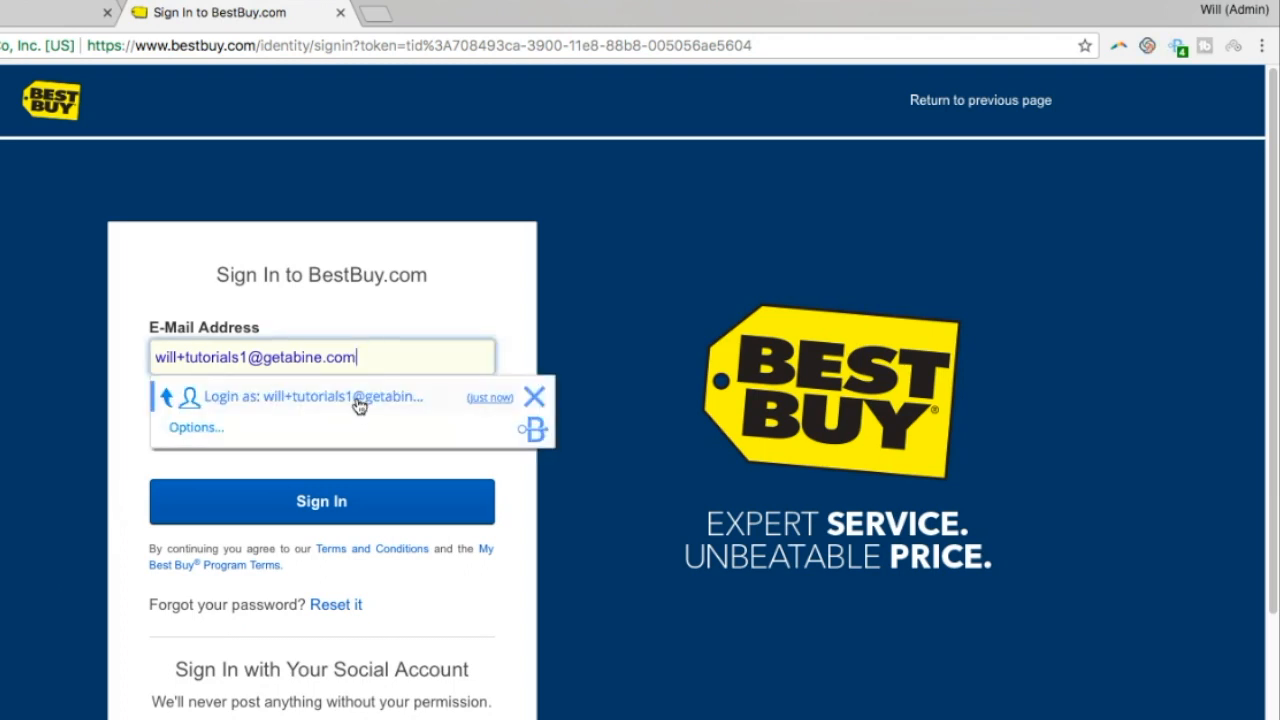
{"action": "left_click", "coordinate": [312, 396]}
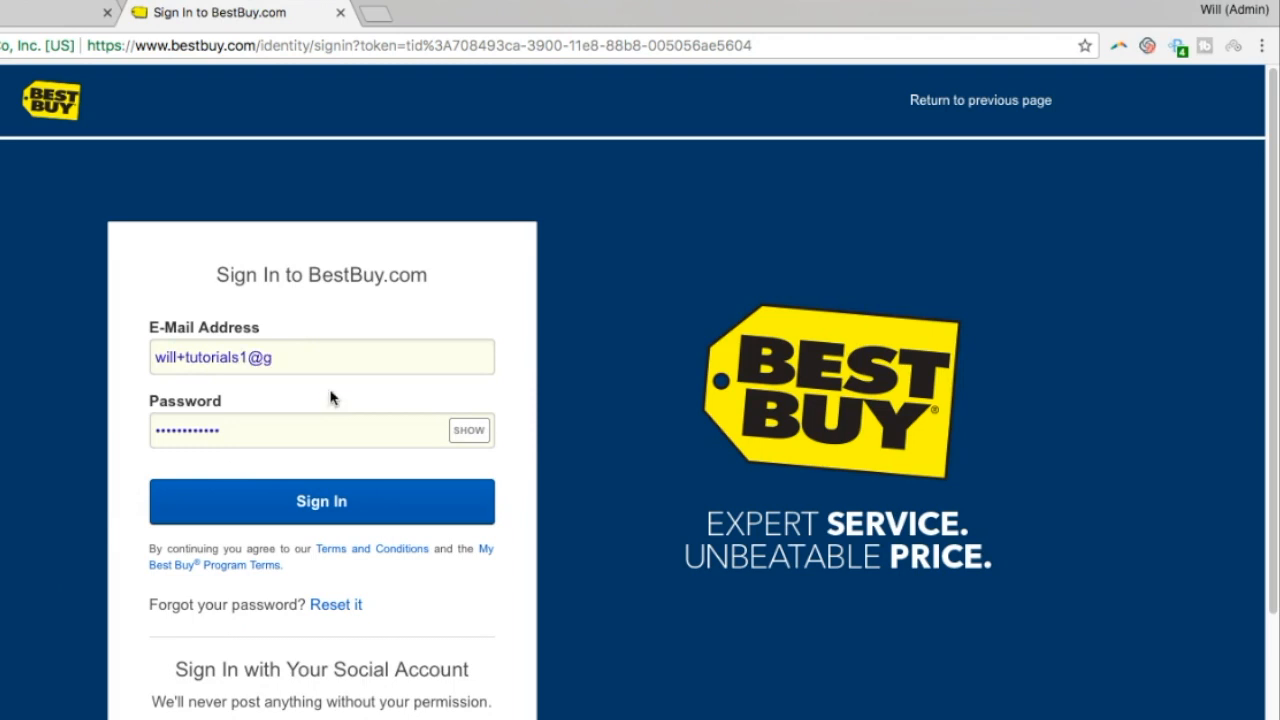
{"action": "left_click", "coordinate": [320, 500]}
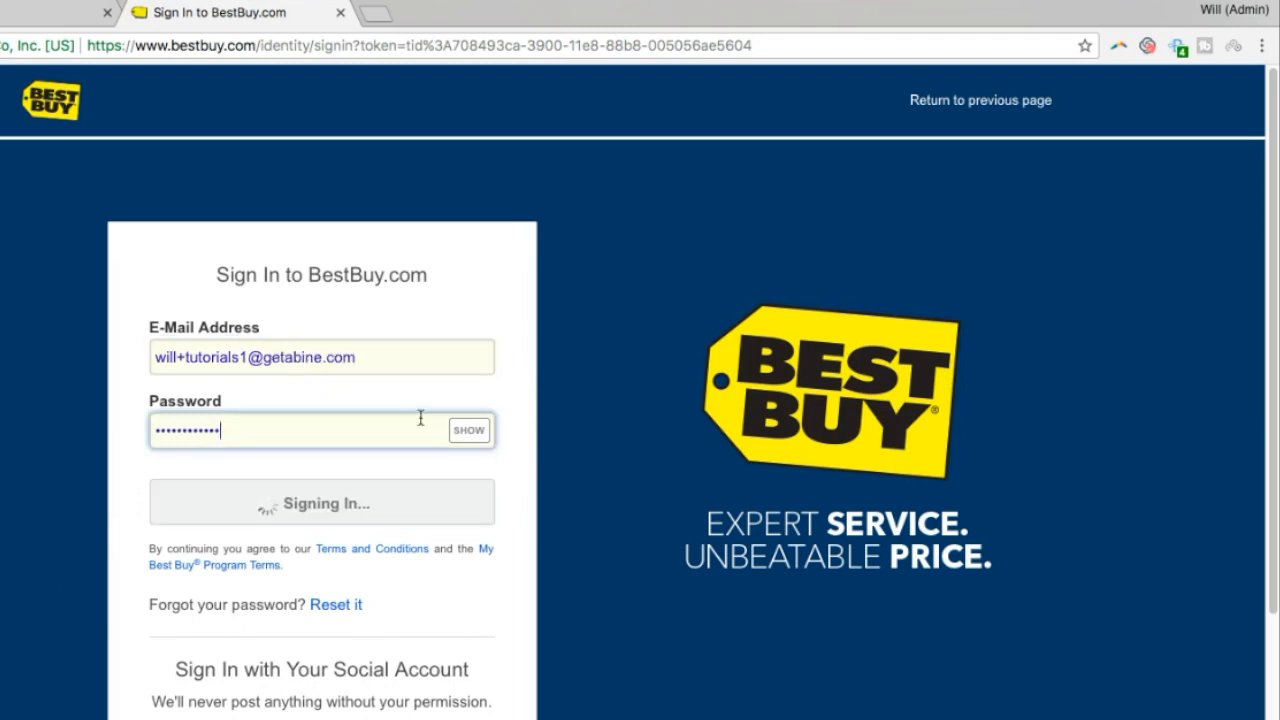